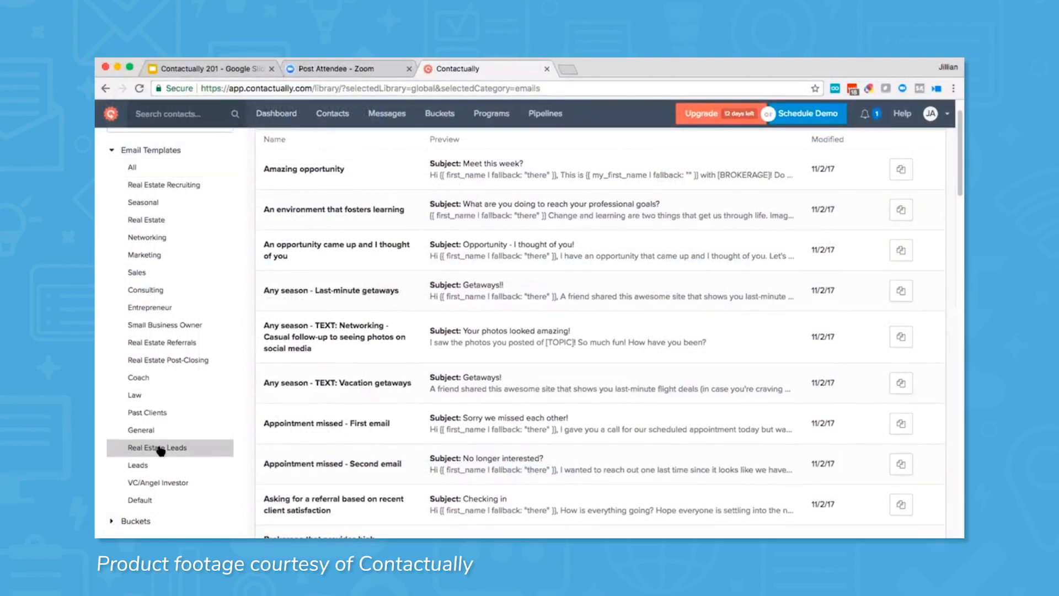
Show the Real Estate Leads category in the email template library
left_click(157, 448)
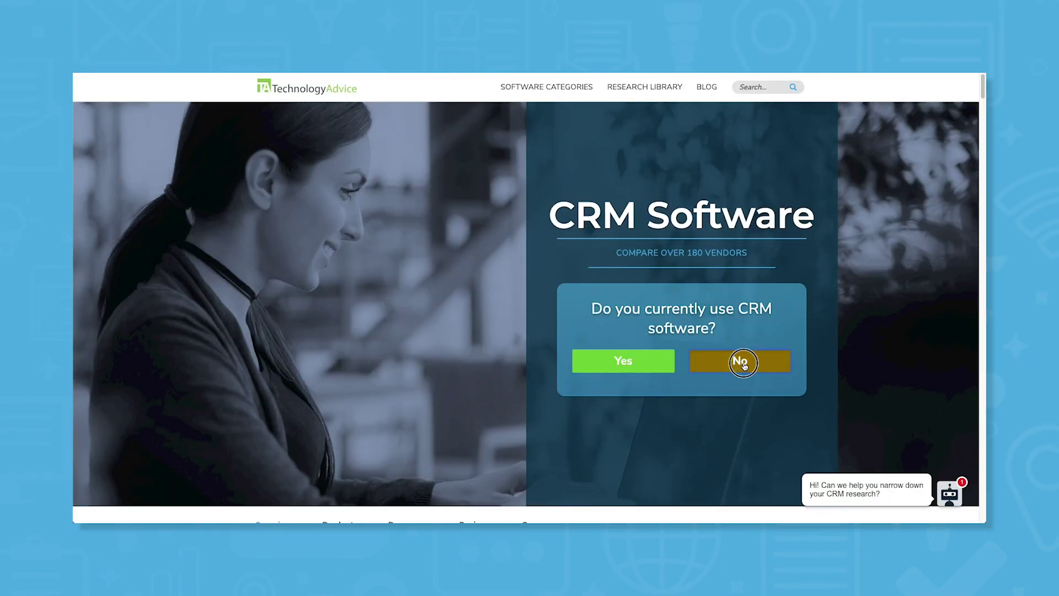
Answer 'No' to currently using CRM software in the CRM finder quiz
left_click(739, 361)
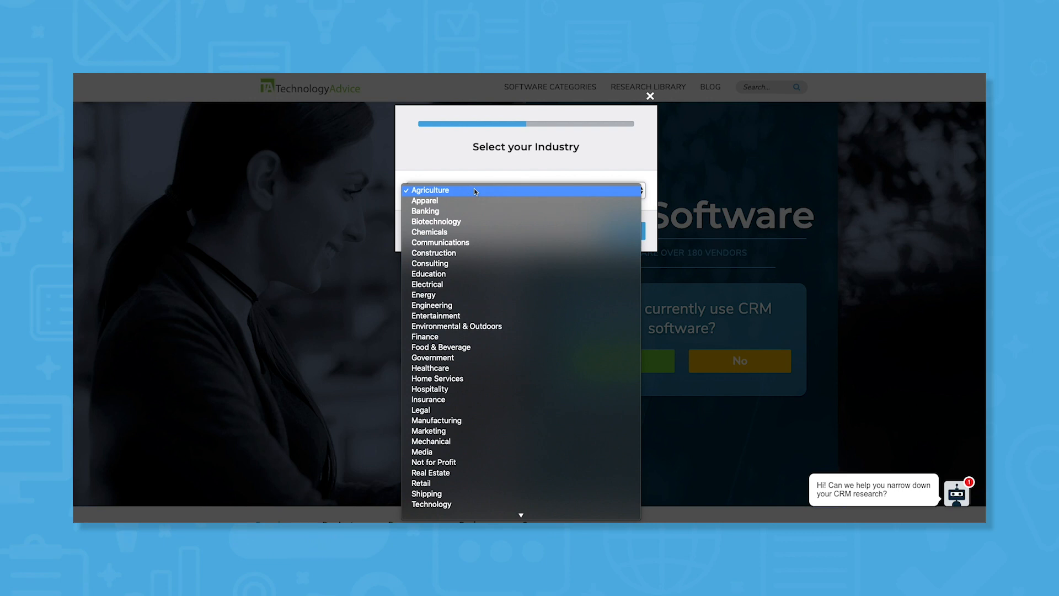
mouse_move(466, 368)
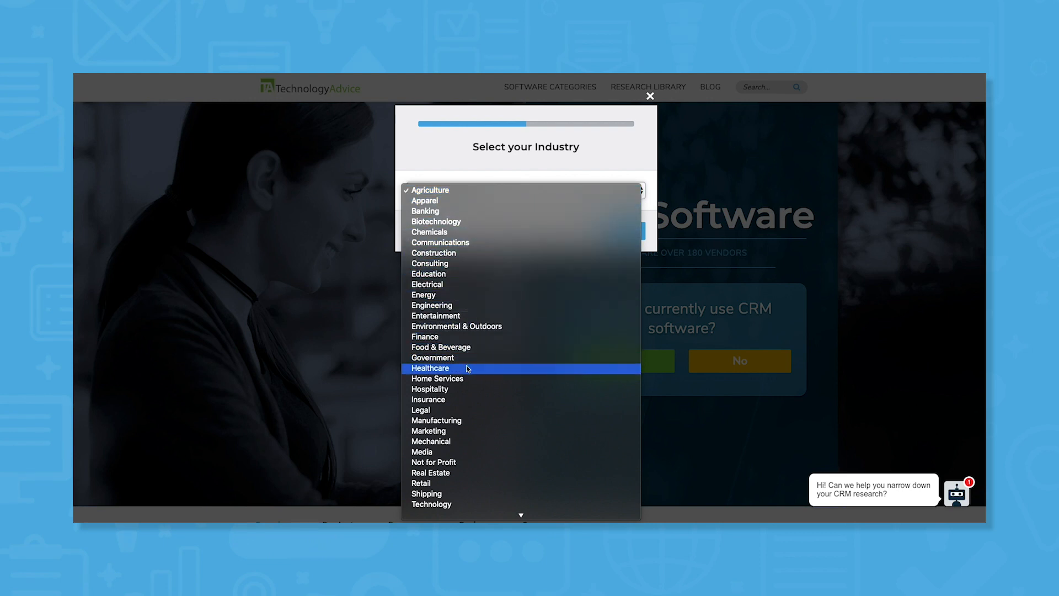
mouse_move(468, 403)
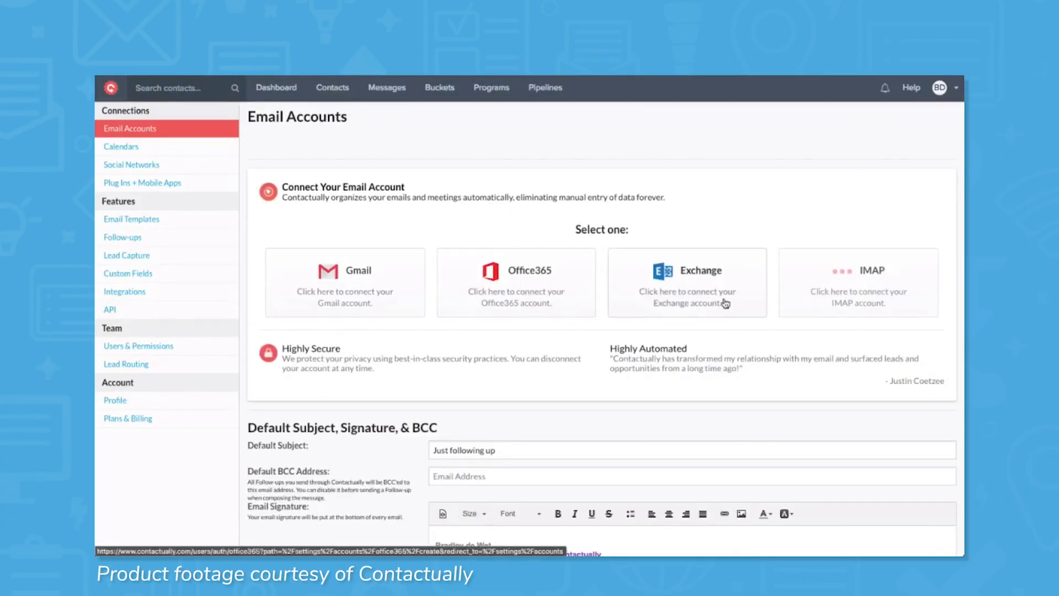
Connect an Exchange email account to Contactually
left_click(345, 282)
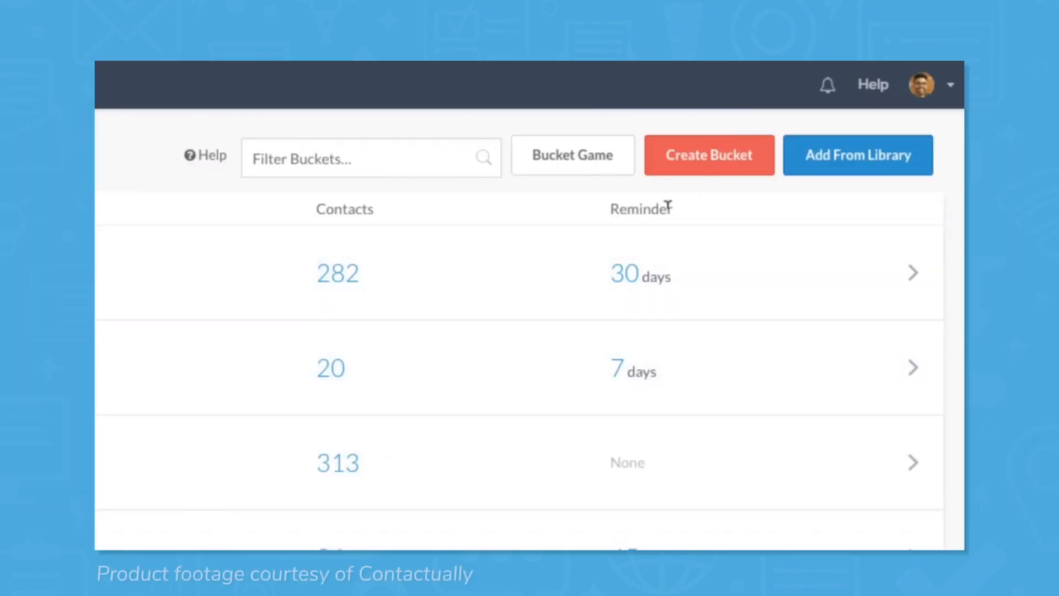
left_click(709, 155)
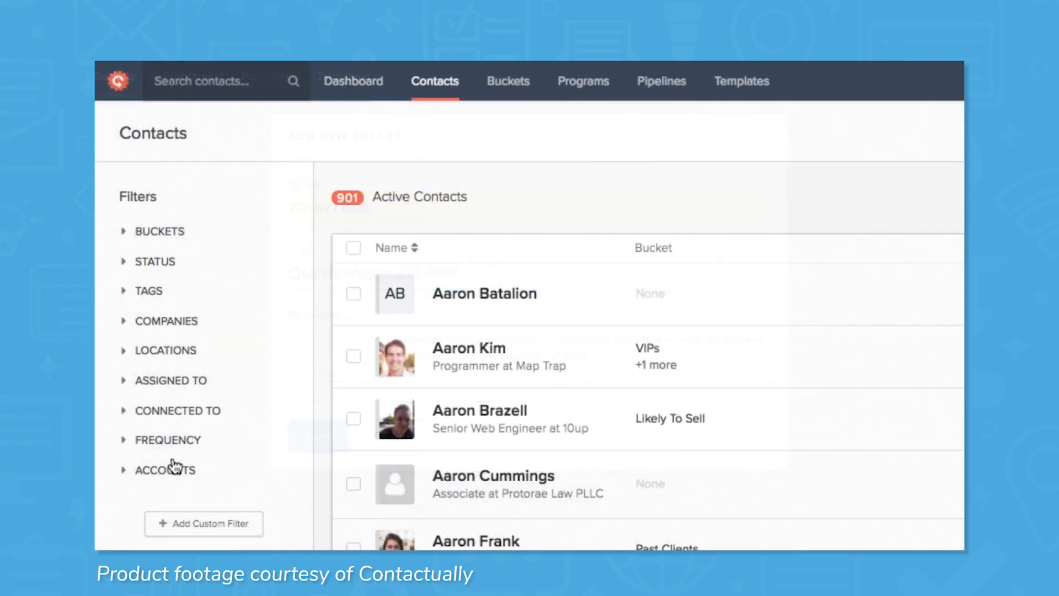
left_click(159, 231)
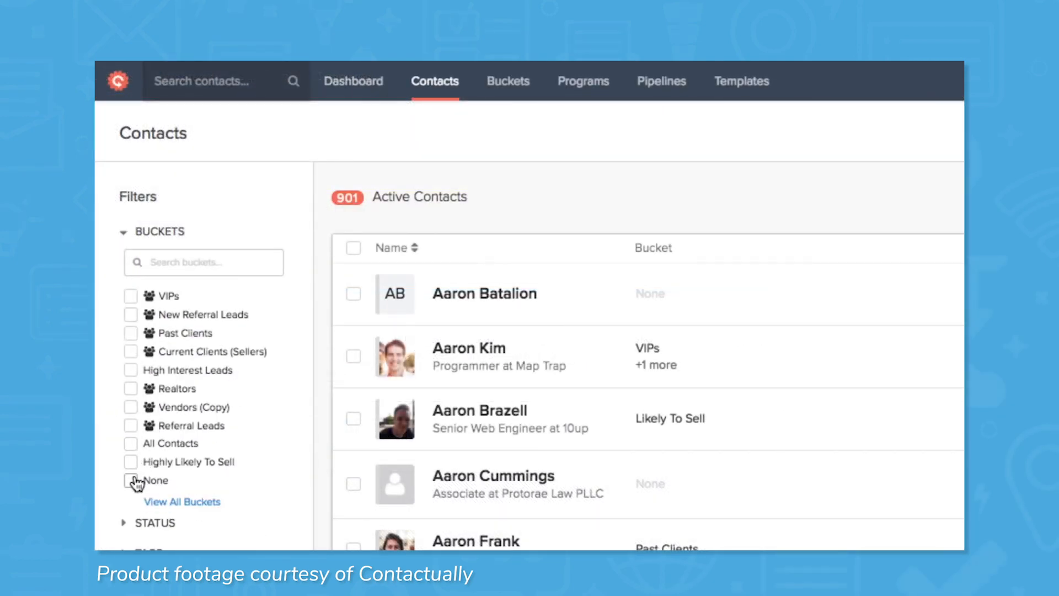
left_click(130, 480)
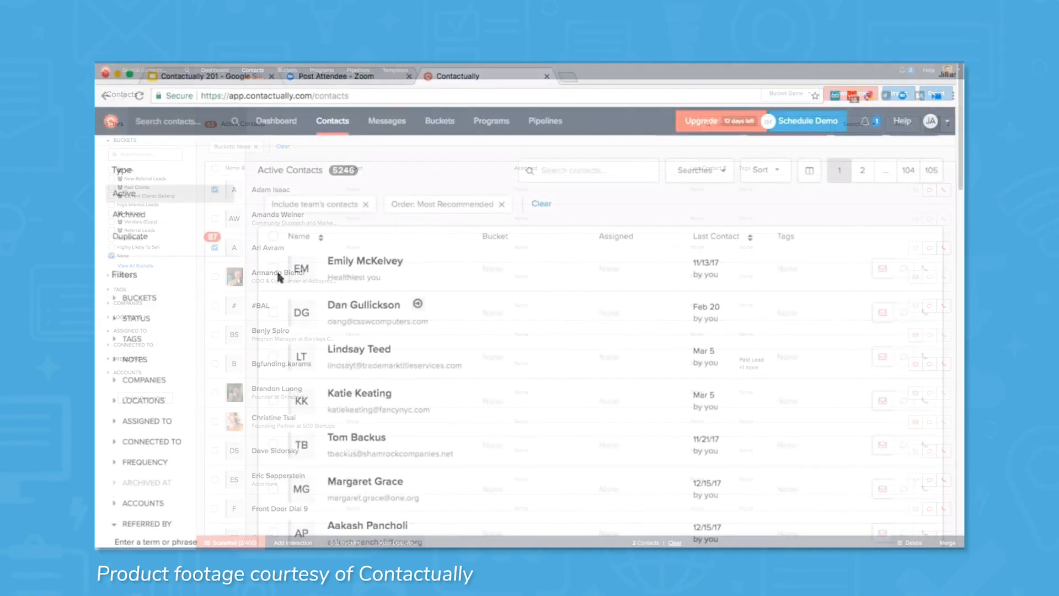
left_click(273, 357)
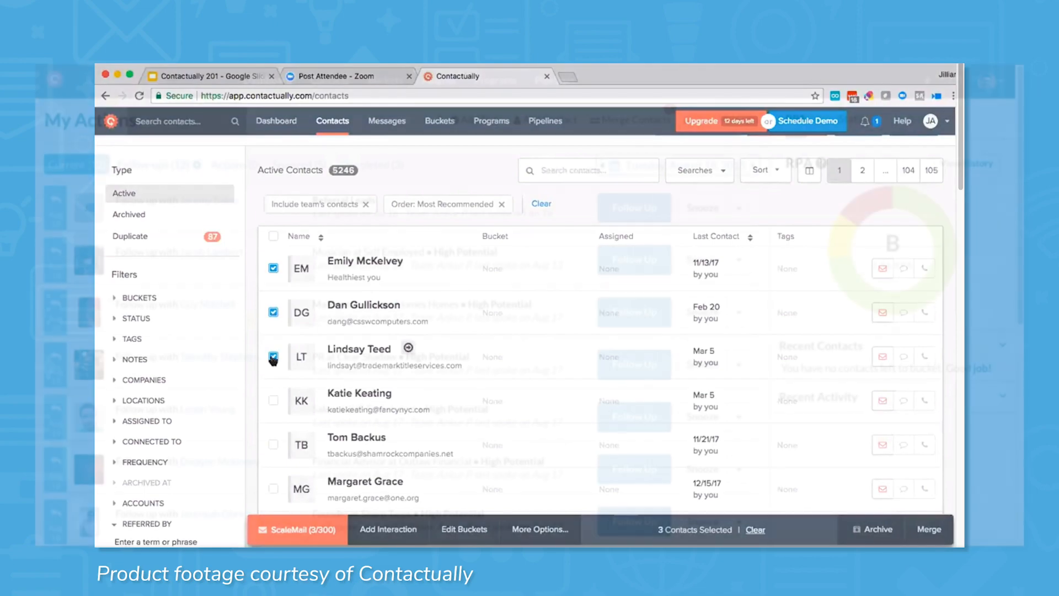
left_click(276, 120)
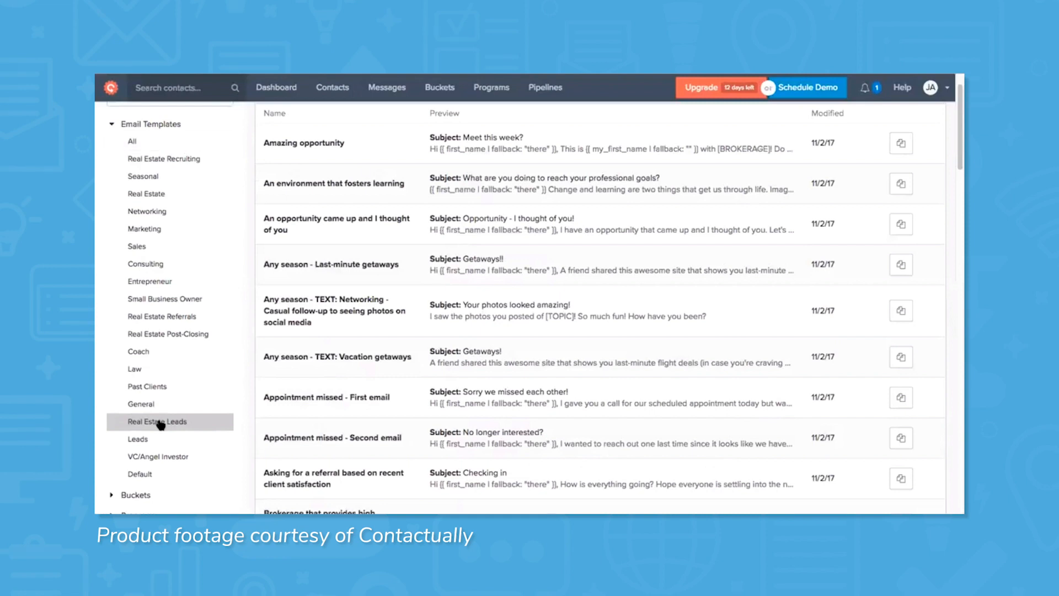
Locate the 'Appointment missed - First email' template in the Email Templates list
left_click(157, 421)
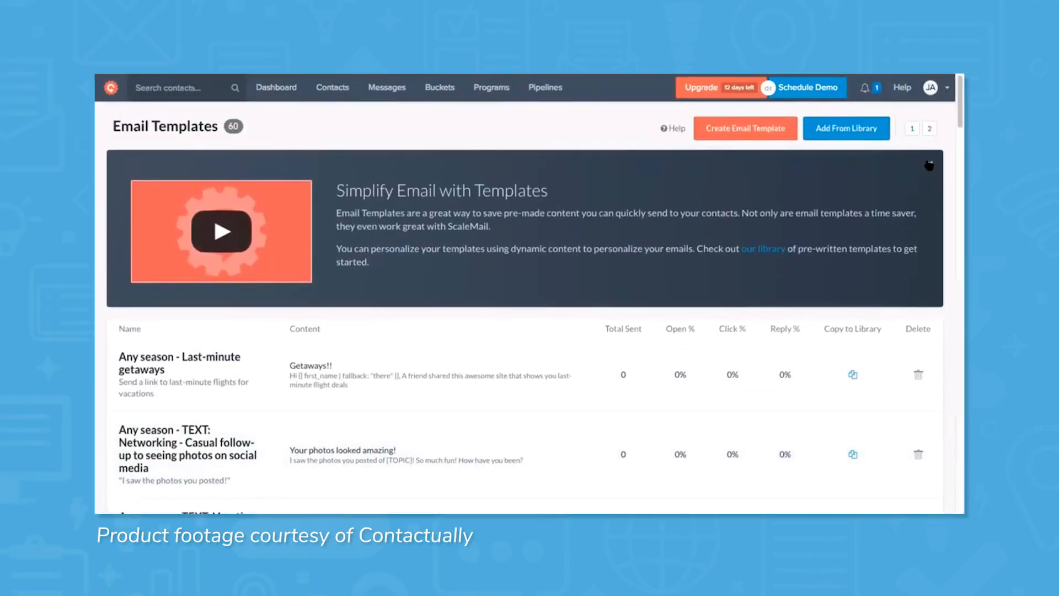
scroll("down", 3)
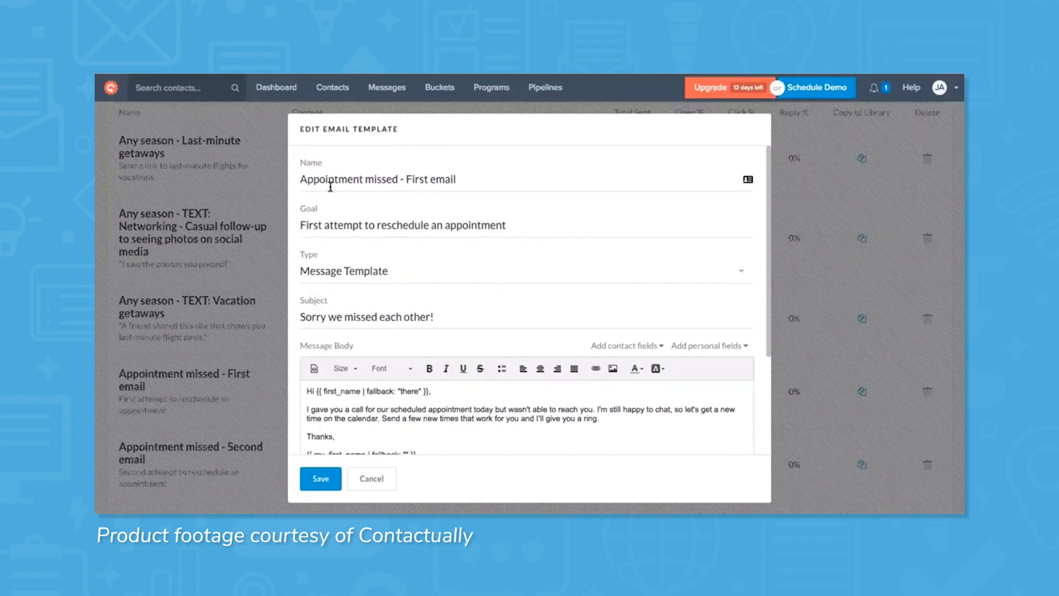
scroll("down", 3)
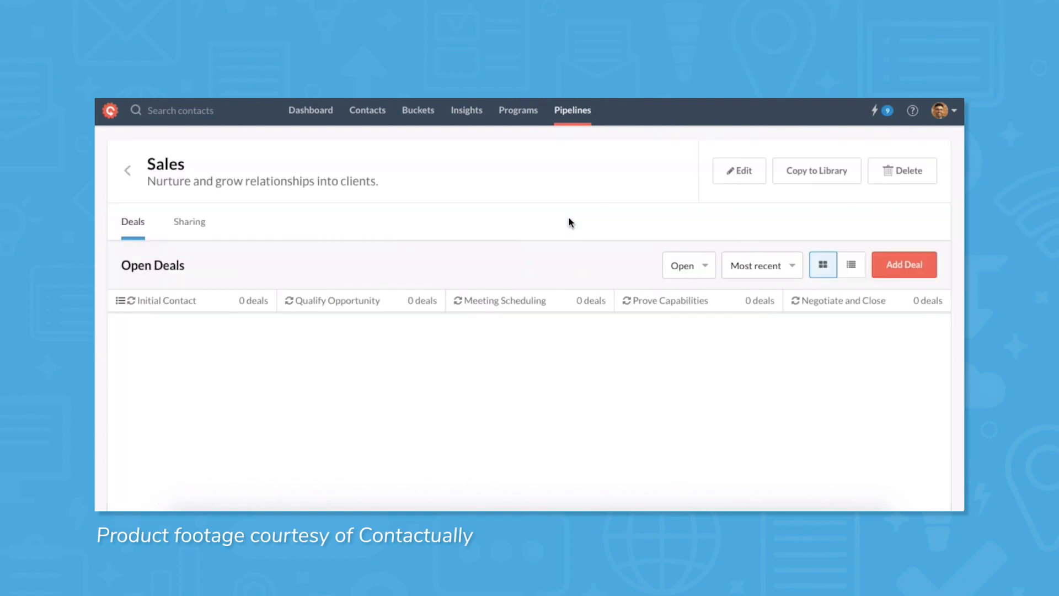
left_click(739, 170)
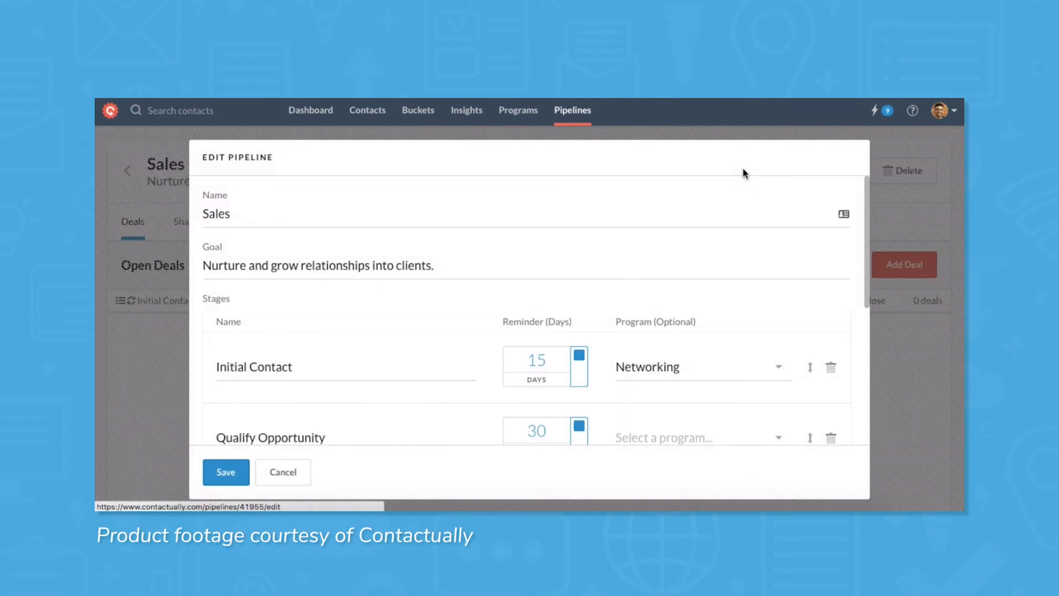
scroll("down", 3)
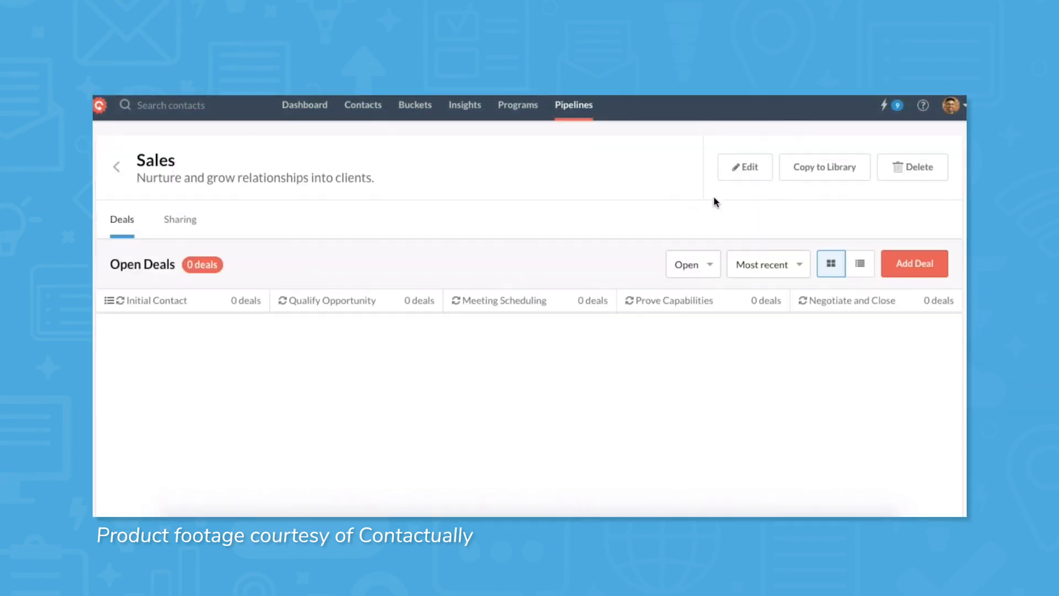
left_click(745, 167)
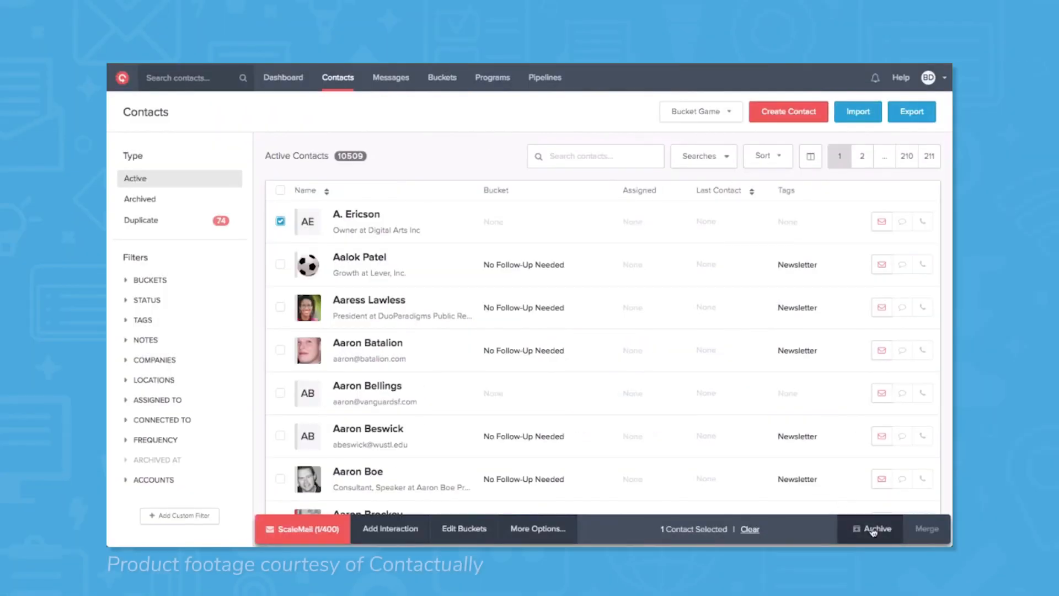
left_click(875, 528)
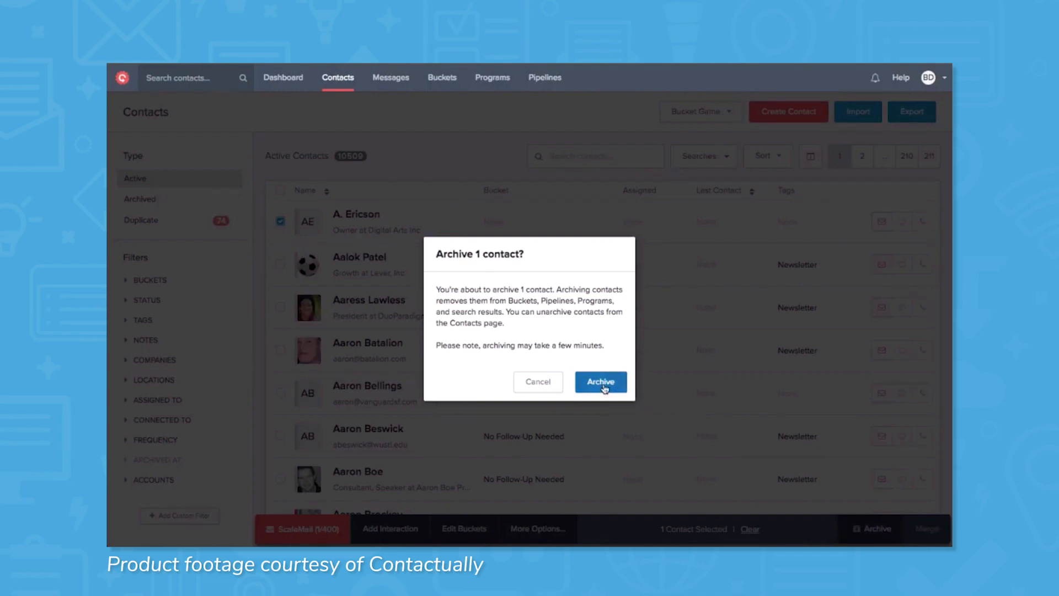
left_click(600, 382)
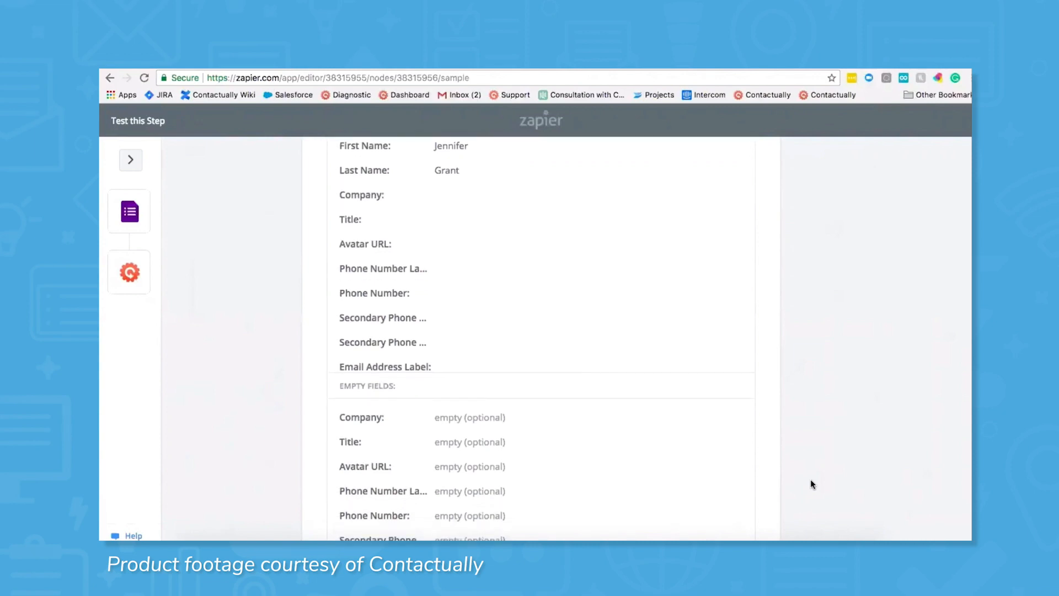
scroll("down", 3)
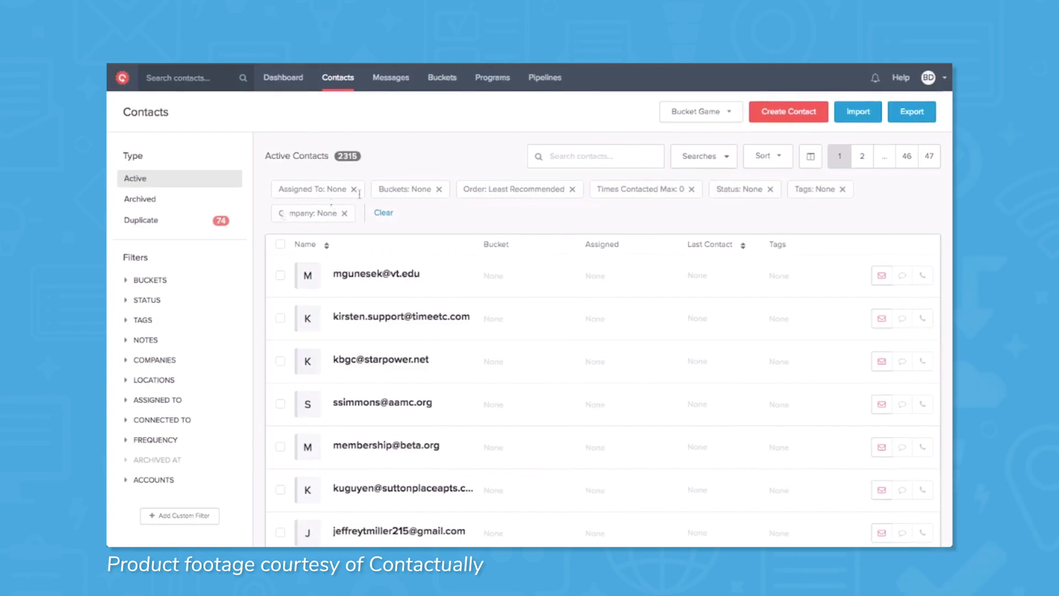
Mark every contact on the filtered page, then answer 'No' to using CRM software
left_click(280, 244)
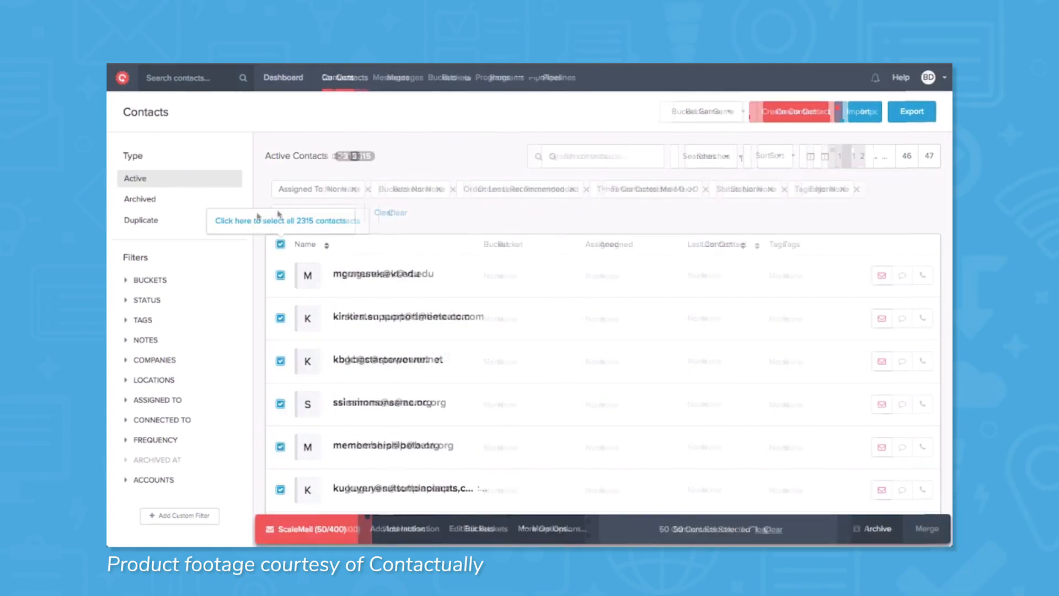
scroll("down", 3)
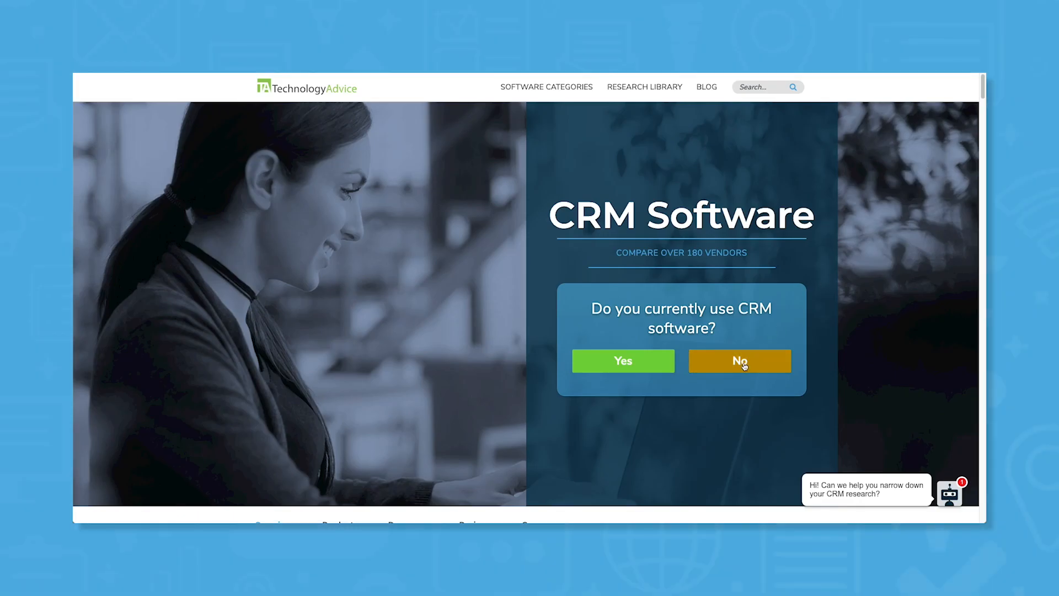
left_click(739, 361)
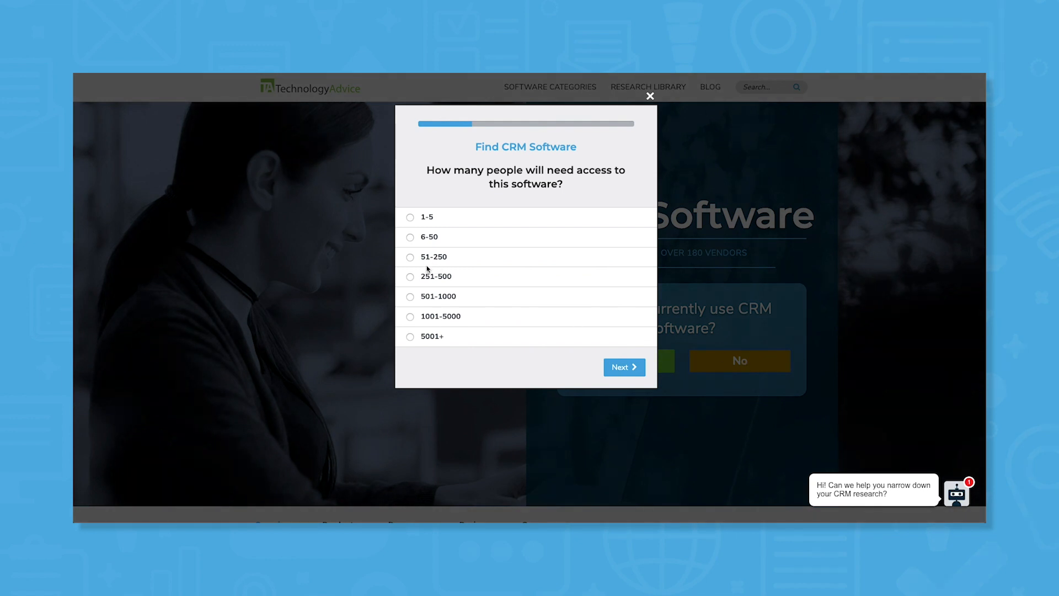